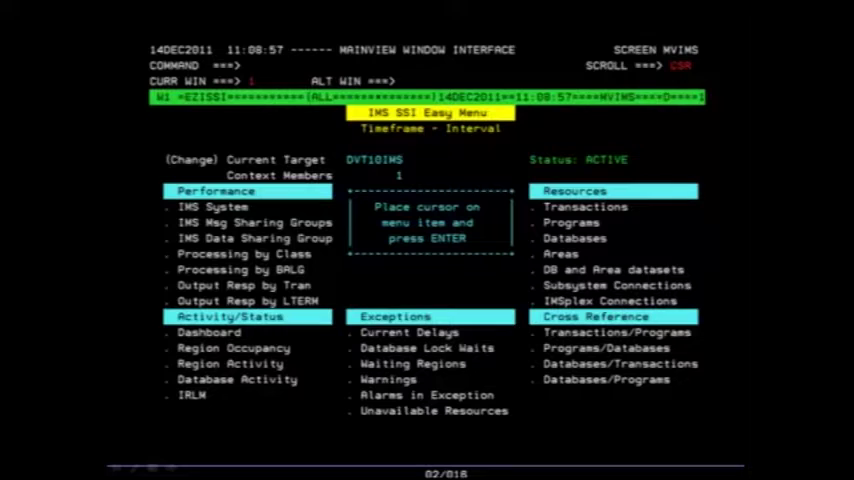
click(410, 331)
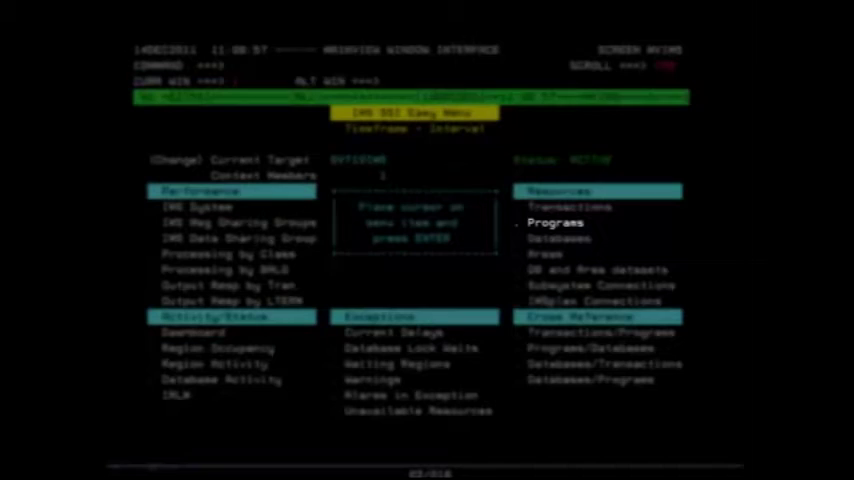
Select Programs under Resources to show the IPGSUMR Program Overview of DVT10IMS programs.
click(555, 222)
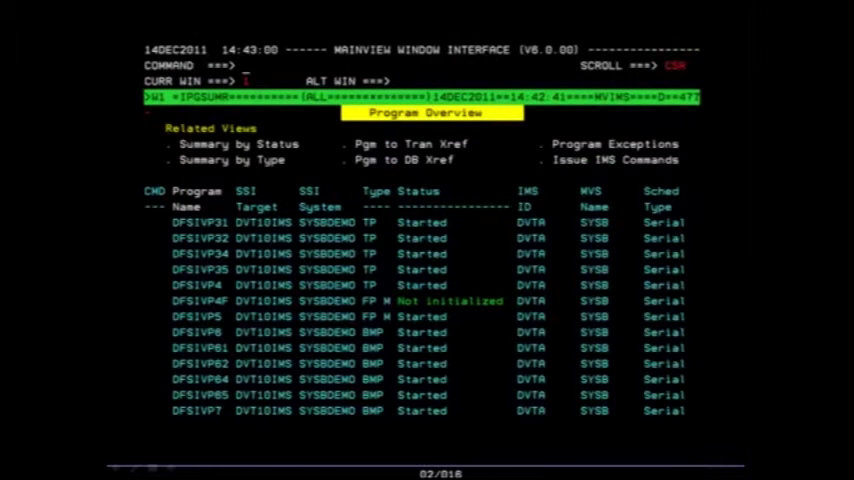